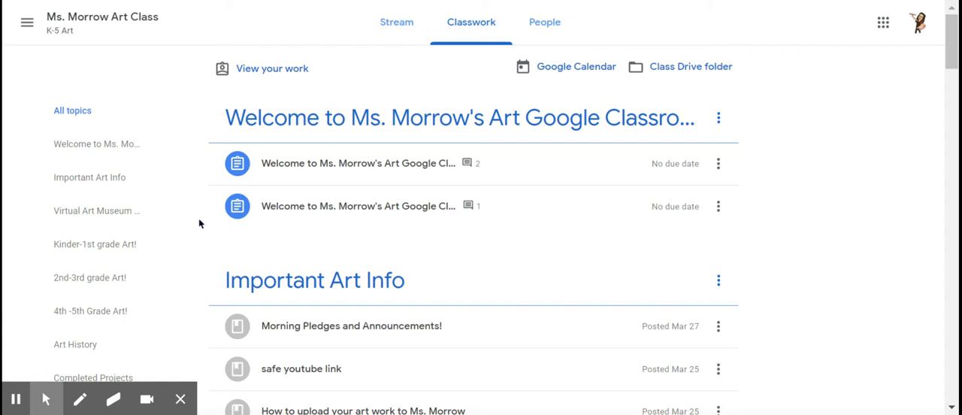
{"action": "mouse_move", "coordinate": [180, 15]}
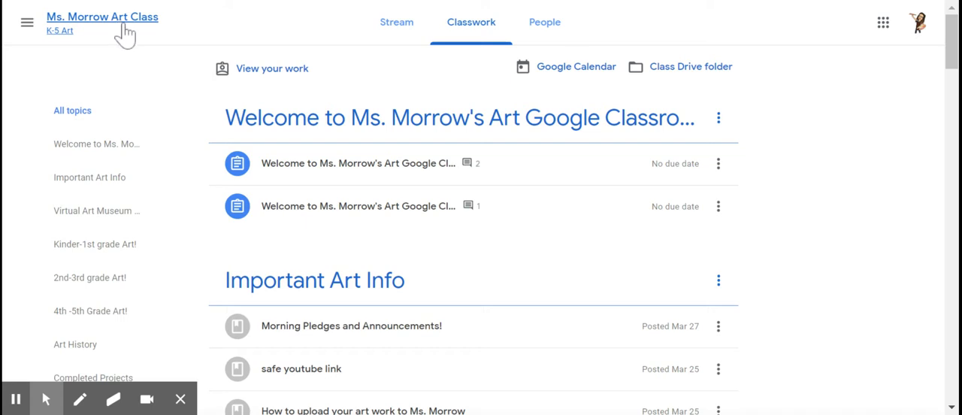
{"action": "mouse_move", "coordinate": [248, 74]}
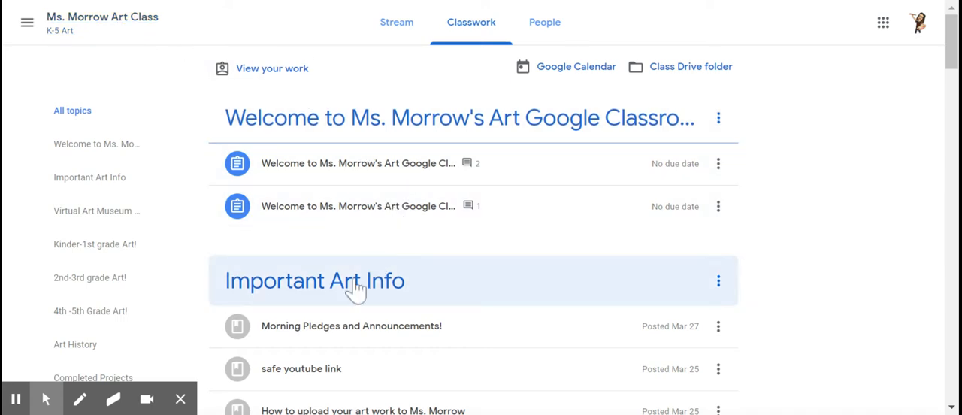
{"action": "mouse_move", "coordinate": [303, 293]}
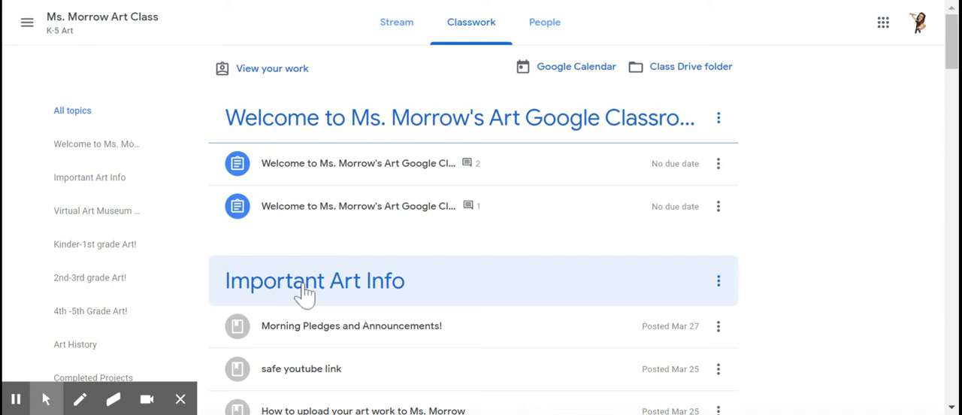
{"action": "mouse_move", "coordinate": [303, 285]}
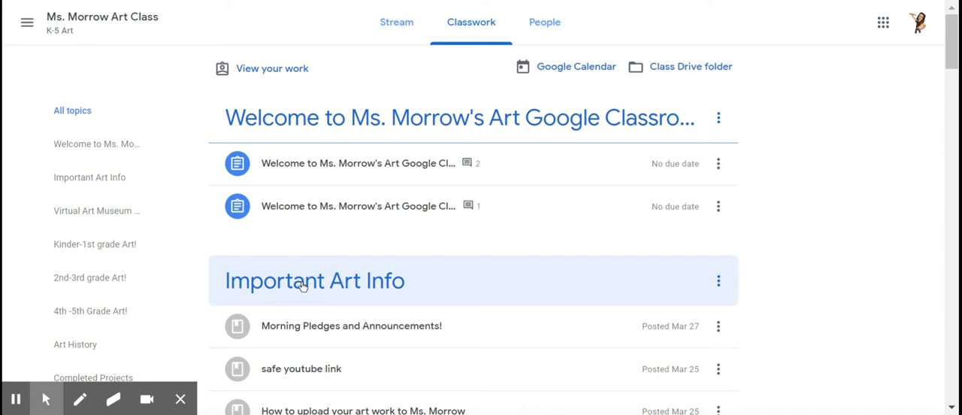
Step: Expand the 'Draw Kandinsky Circles' assignment in the Classwork list to reveal its attachments
{"action": "scroll", "scroll_direction": "down", "scroll_amount": 3}
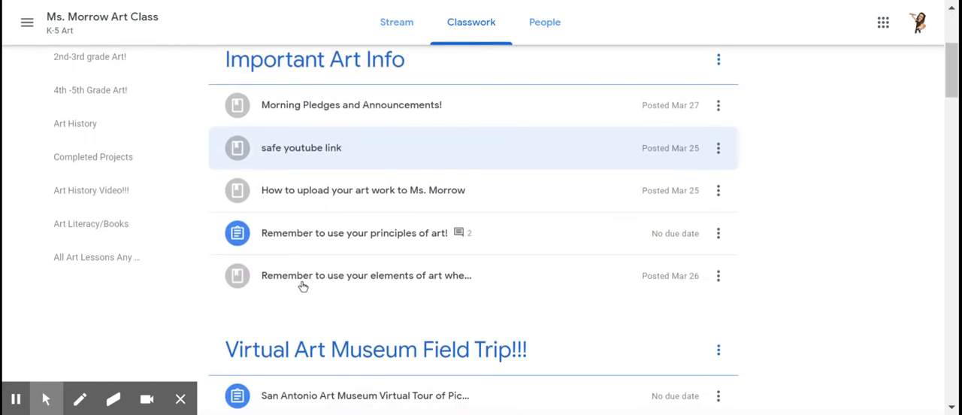
{"action": "scroll", "scroll_direction": "down", "scroll_amount": 3}
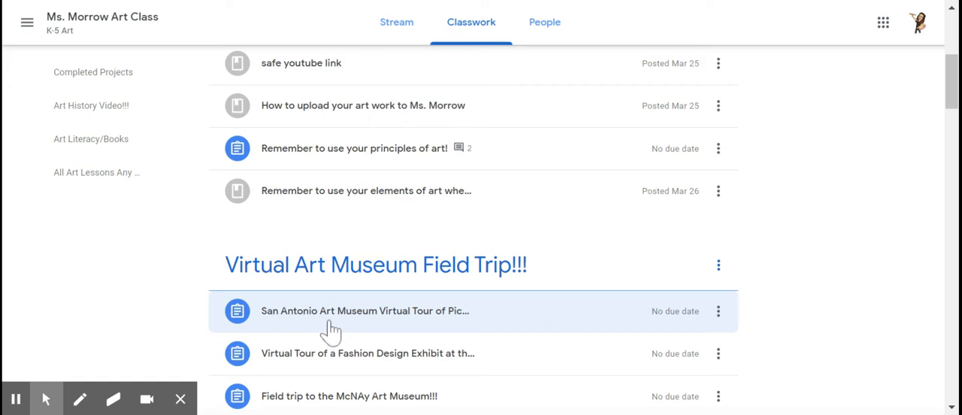
{"action": "scroll", "scroll_direction": "down", "scroll_amount": 3}
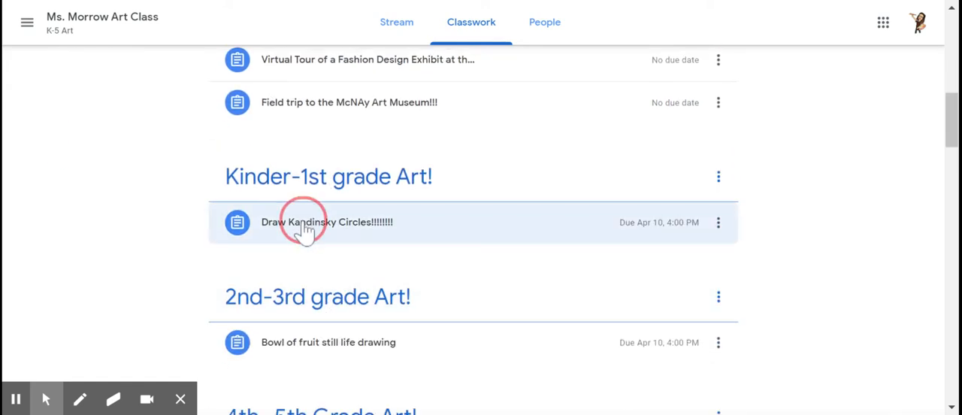
{"action": "left_click", "coordinate": [328, 222]}
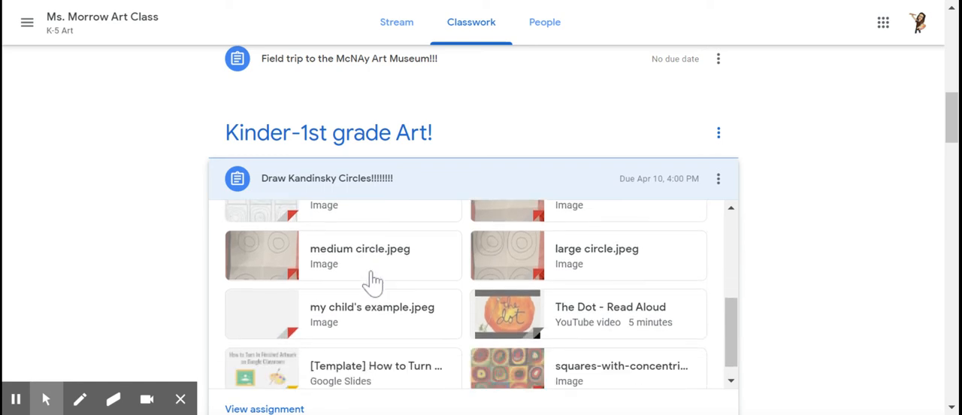
{"action": "scroll", "scroll_direction": "down", "scroll_amount": 3}
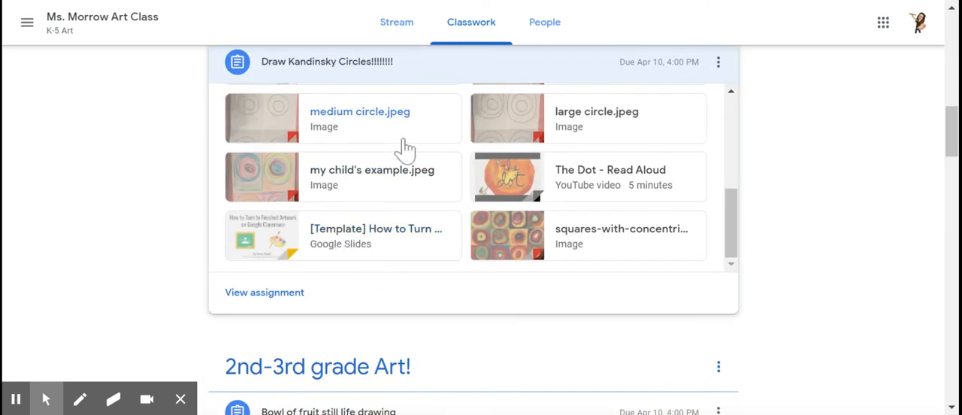
{"action": "mouse_move", "coordinate": [237, 304]}
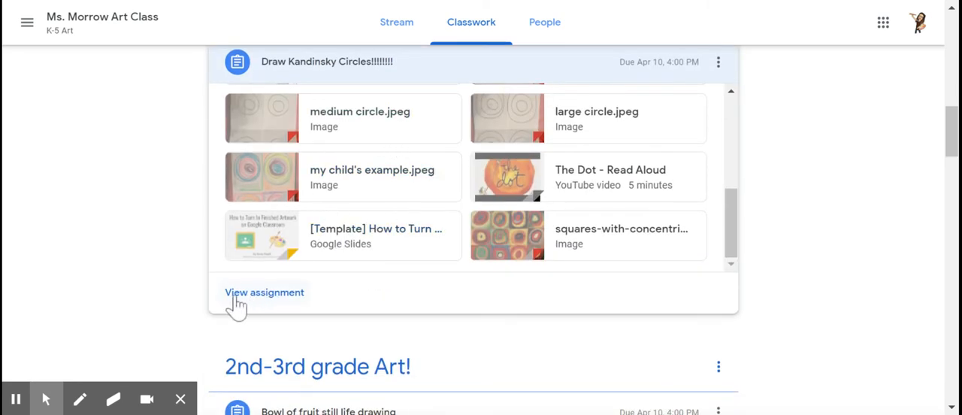
Step: View the full Draw Kandinsky Circles assignment page with instructions and work area
{"action": "left_click", "coordinate": [265, 292]}
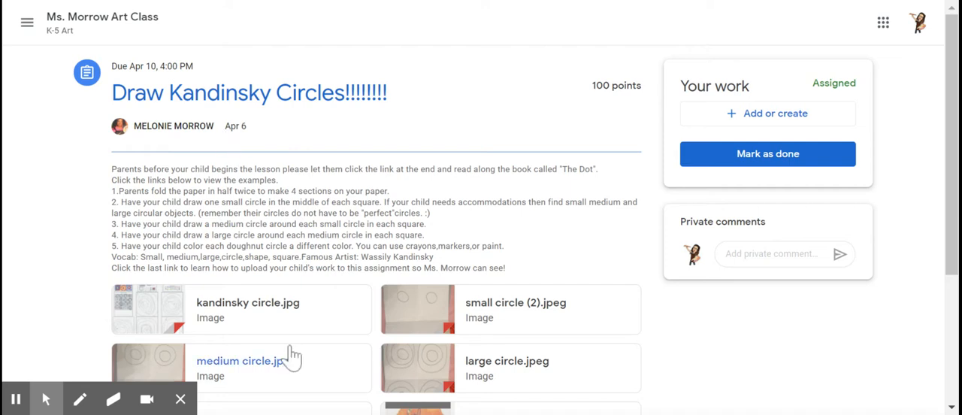
{"action": "mouse_move", "coordinate": [712, 127]}
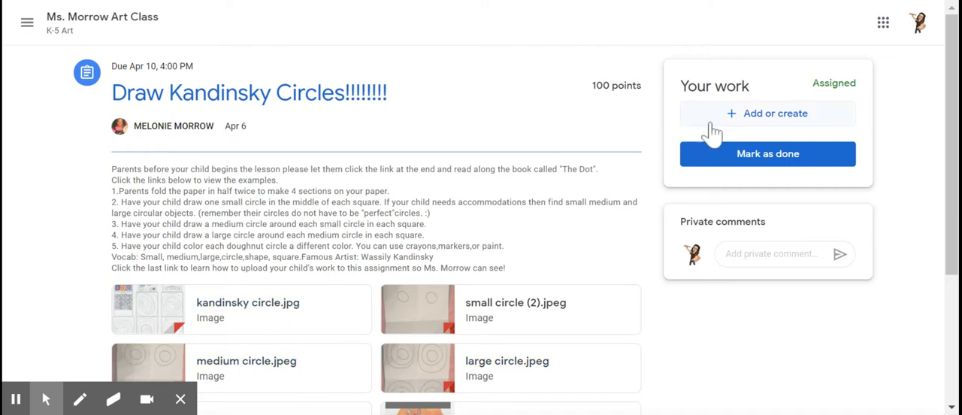
{"action": "mouse_move", "coordinate": [781, 124]}
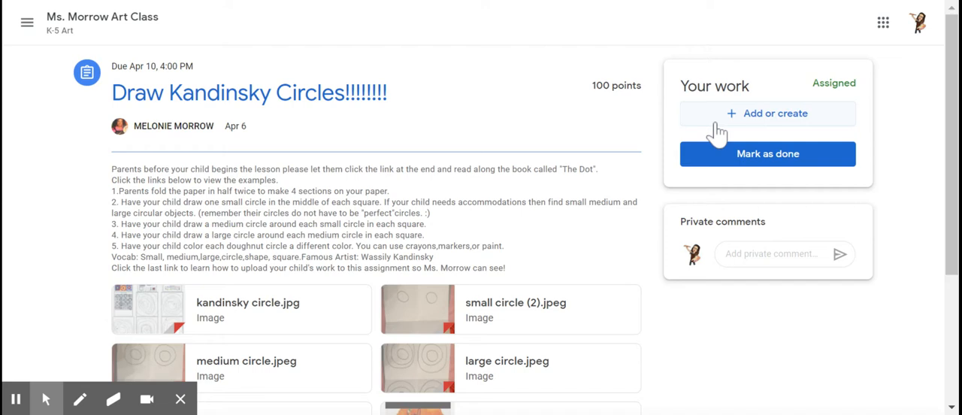
Step: Show the Add or create options under Your work for the assignment
{"action": "left_click", "coordinate": [766, 114]}
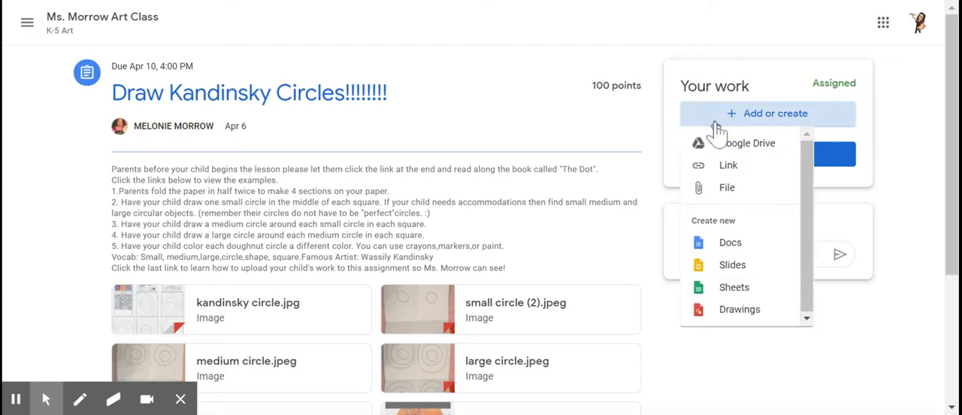
{"action": "mouse_move", "coordinate": [716, 186]}
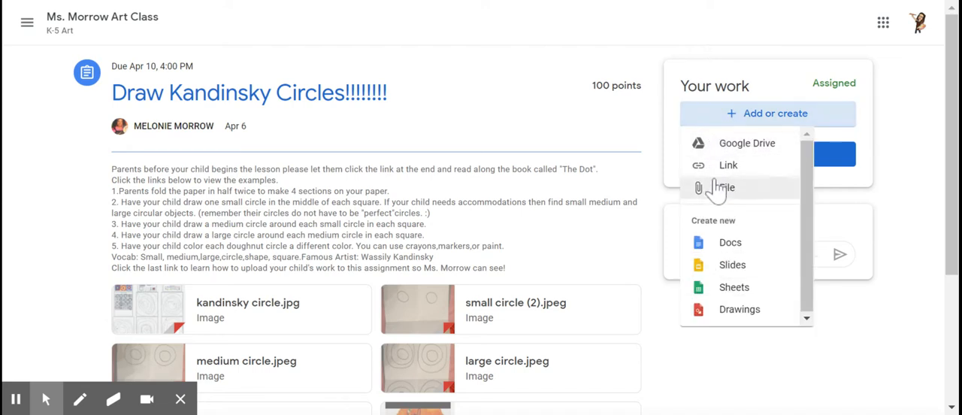
{"action": "mouse_move", "coordinate": [719, 198]}
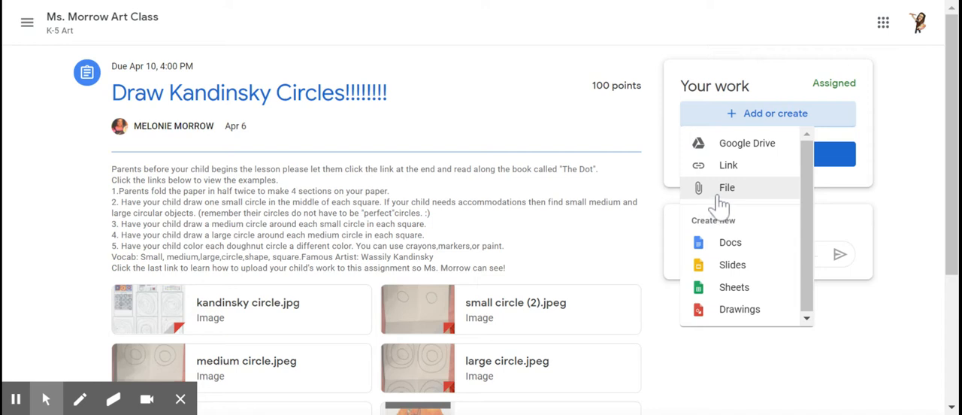
{"action": "mouse_move", "coordinate": [718, 203]}
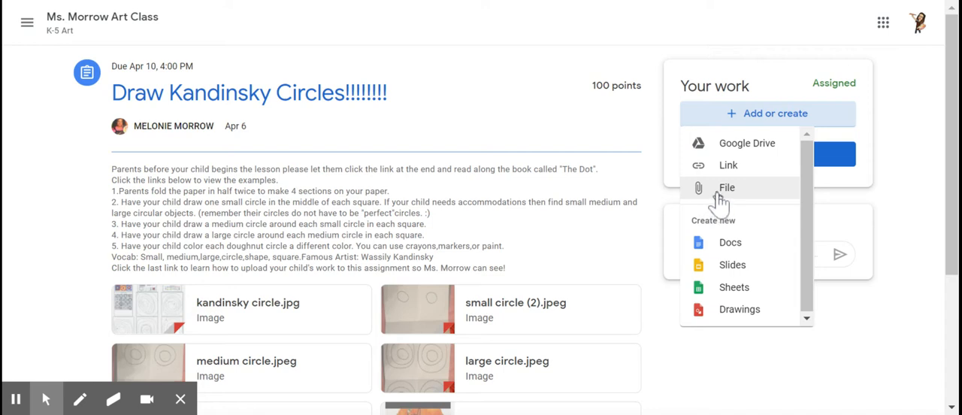
{"action": "mouse_move", "coordinate": [716, 203]}
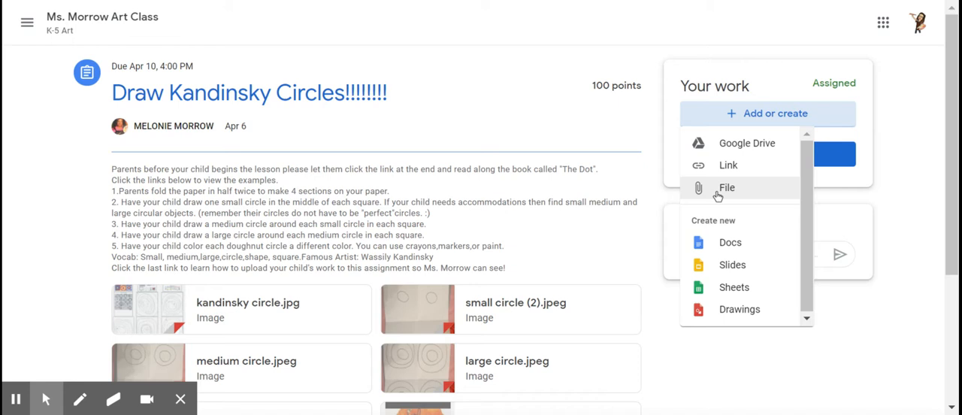
{"action": "mouse_move", "coordinate": [720, 252]}
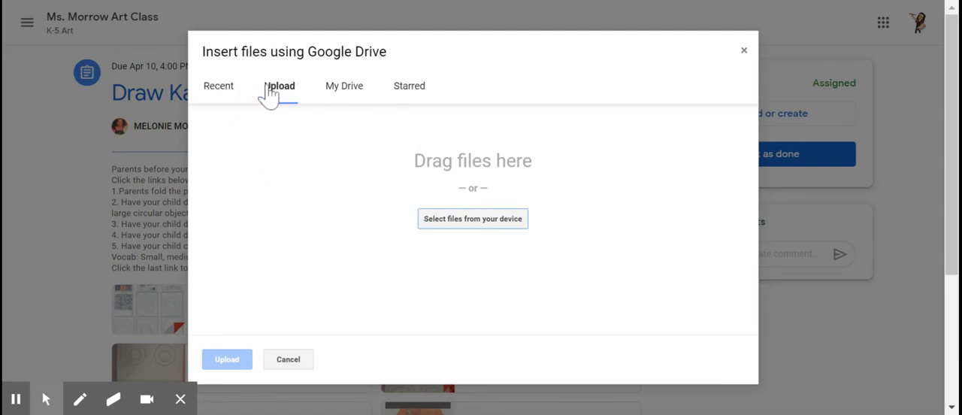
{"action": "mouse_move", "coordinate": [280, 93]}
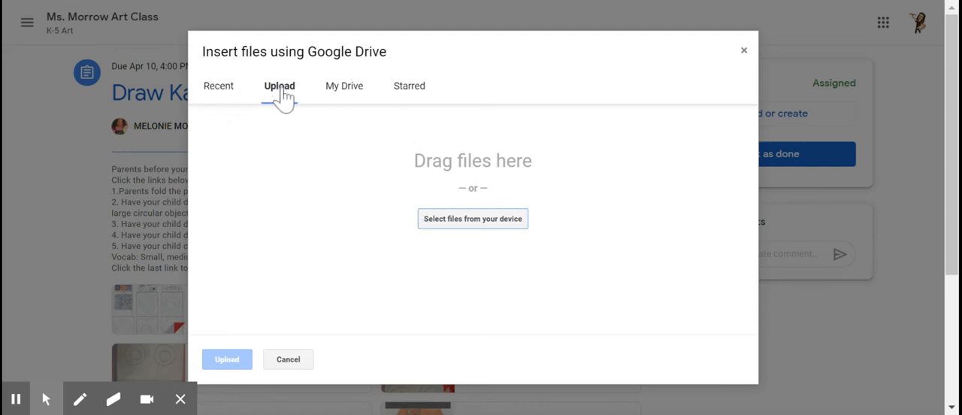
Step: Choose landscape-example-sniper-backyard.jpg from the computer in the Upload tab
{"action": "left_click", "coordinate": [280, 86]}
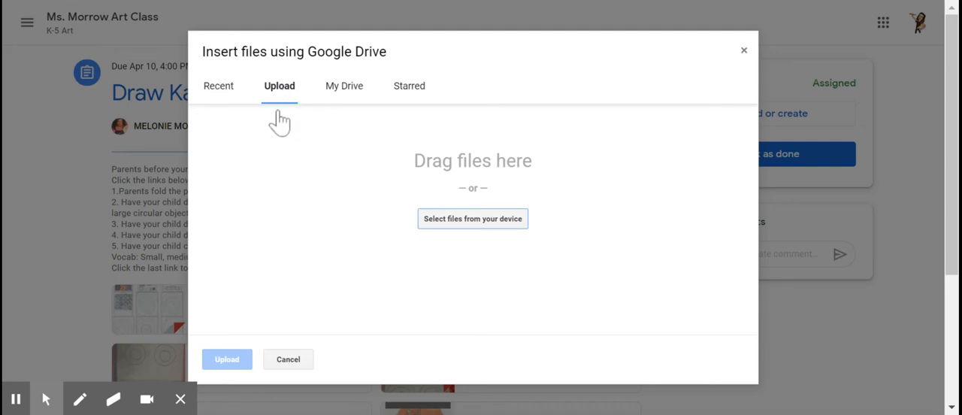
{"action": "mouse_move", "coordinate": [448, 228]}
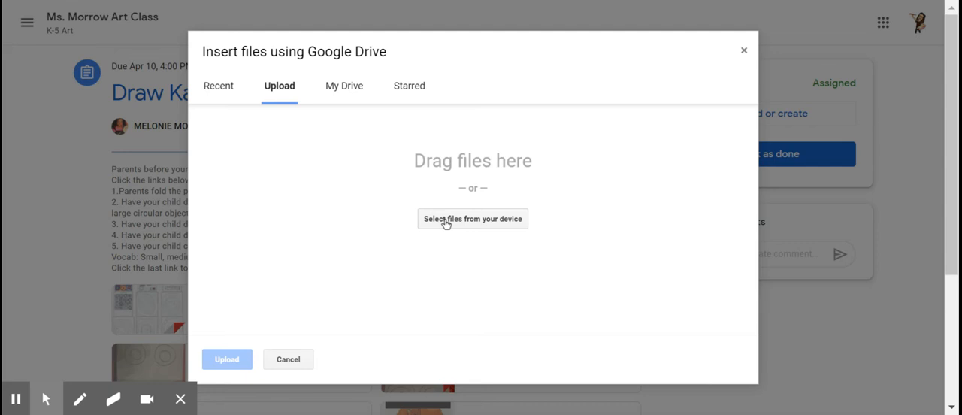
{"action": "left_click", "coordinate": [471, 219]}
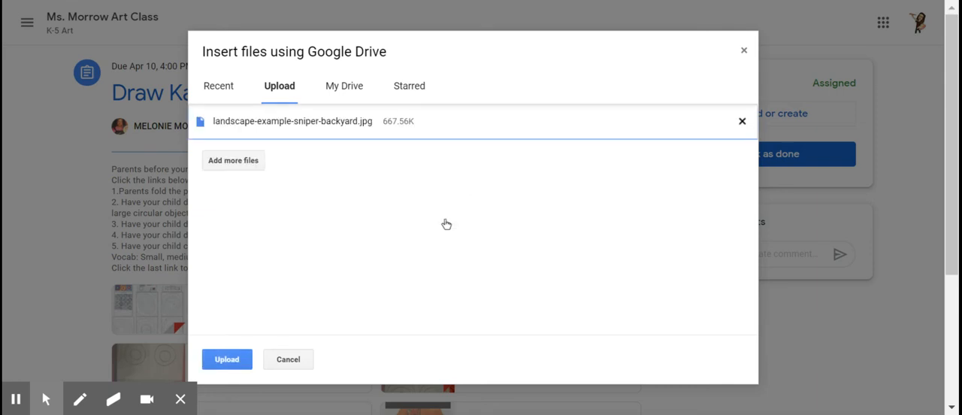
{"action": "mouse_move", "coordinate": [283, 367]}
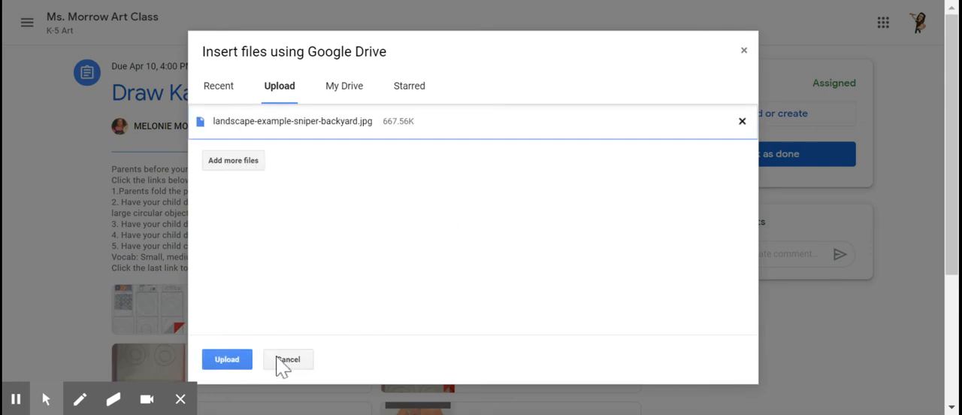
{"action": "mouse_move", "coordinate": [300, 148]}
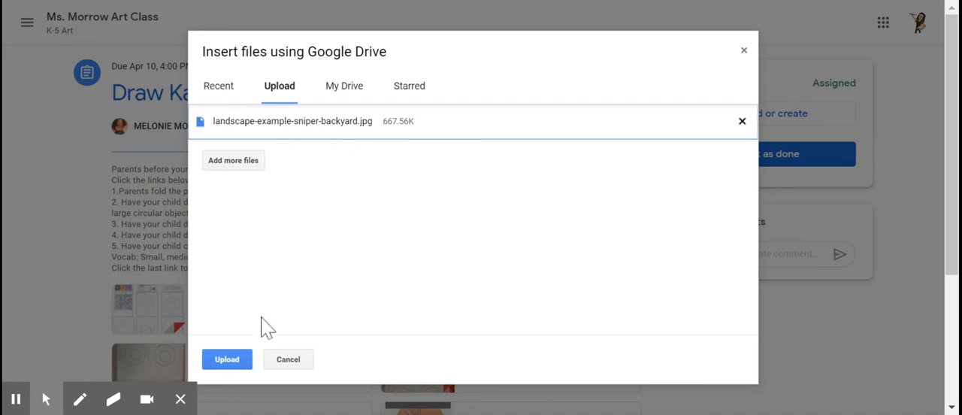
Step: Upload the landscape photo so it attaches under Your work
{"action": "left_click", "coordinate": [227, 357]}
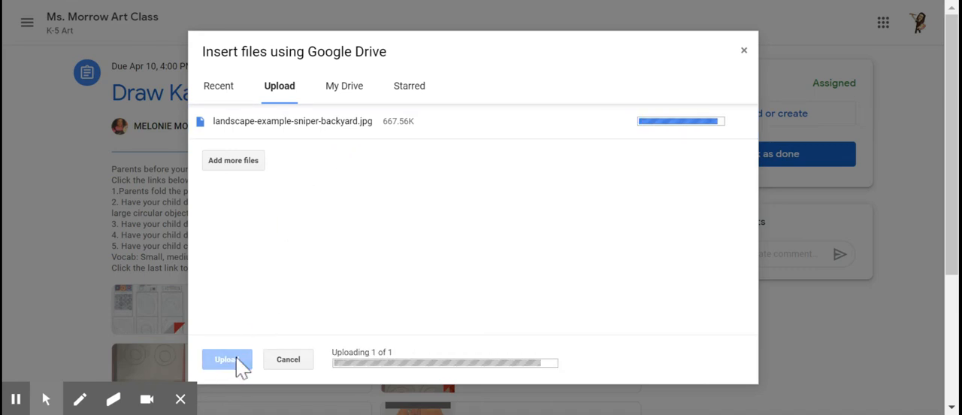
{"action": "left_click", "coordinate": [227, 357]}
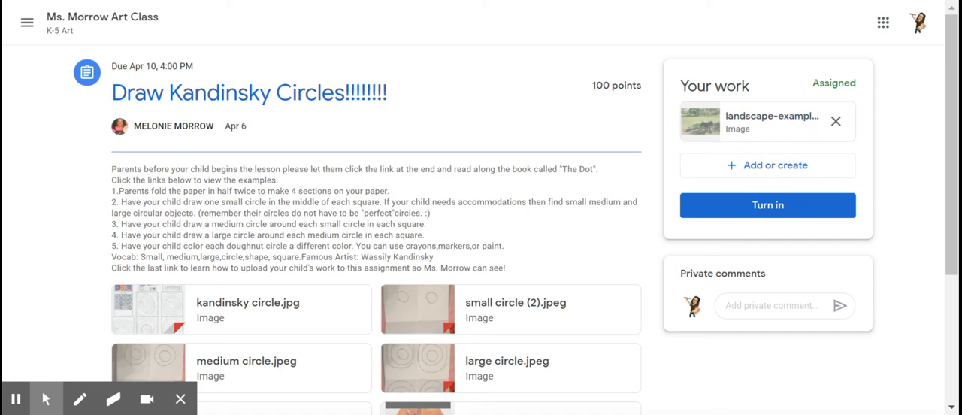
{"action": "mouse_move", "coordinate": [763, 135]}
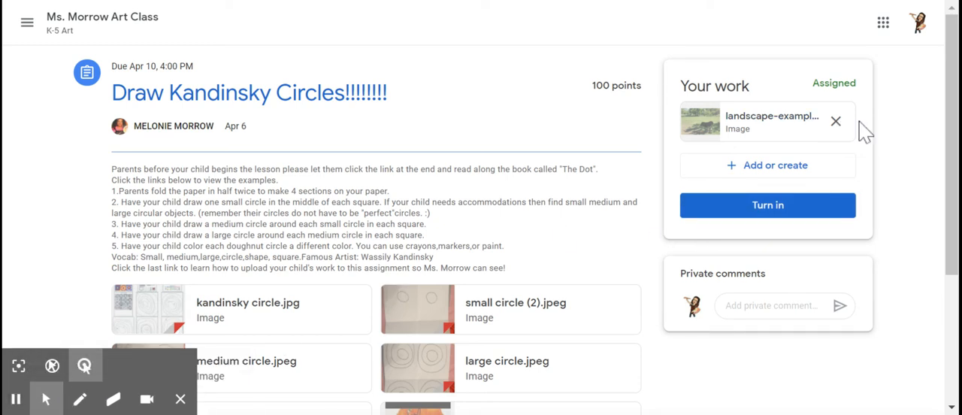
Step: Turn in the assignment with the landscape photo and confirm the submission
{"action": "left_click", "coordinate": [766, 204]}
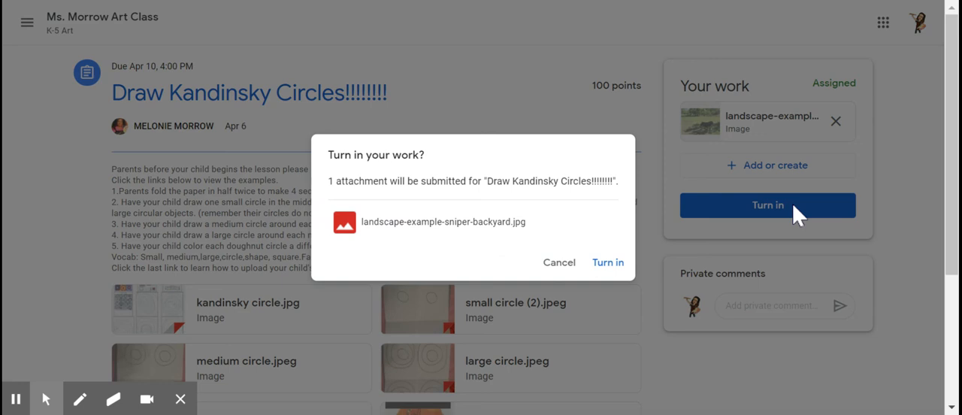
{"action": "mouse_move", "coordinate": [797, 213]}
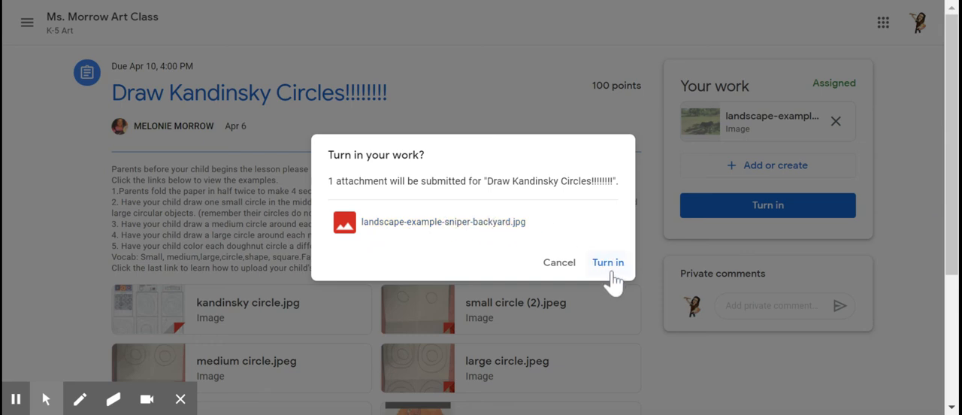
{"action": "left_click", "coordinate": [607, 261]}
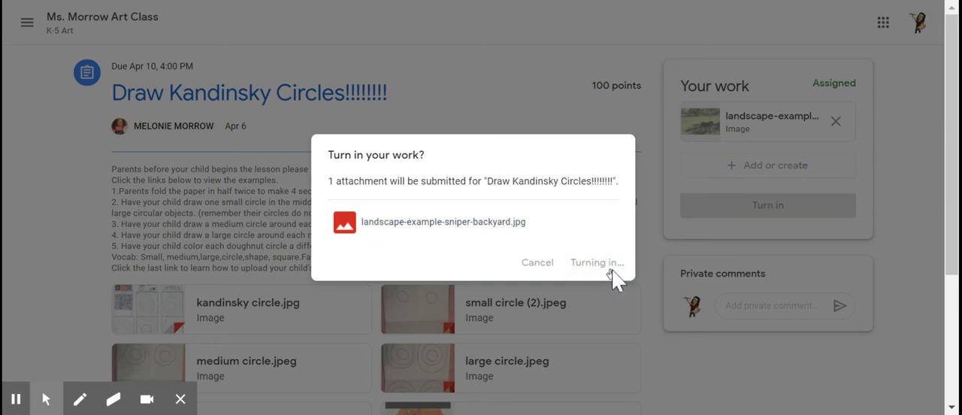
{"action": "left_click", "coordinate": [595, 262]}
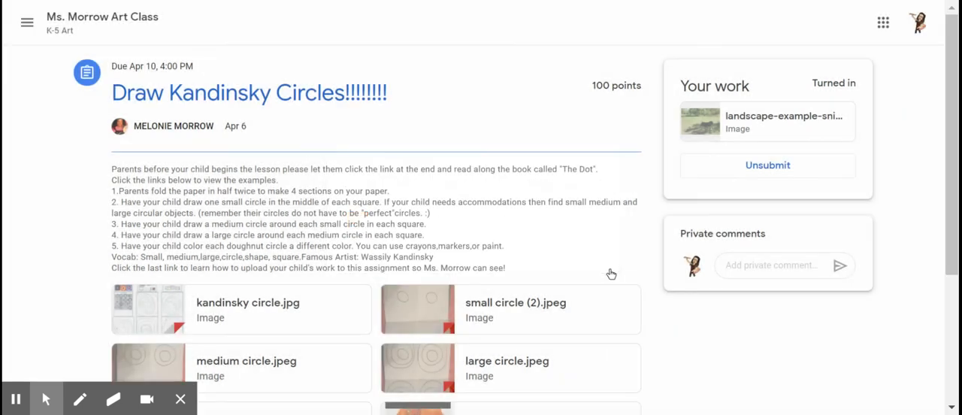
{"action": "mouse_move", "coordinate": [754, 211]}
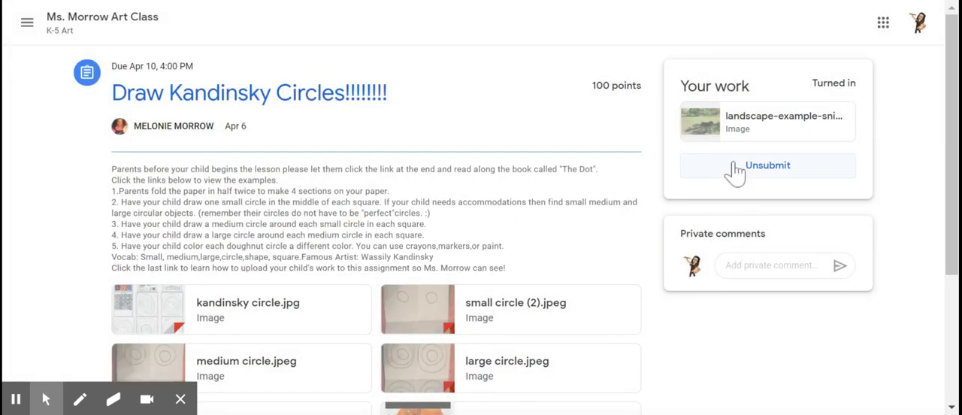
Step: Unsubmit the assignment and remove the landscape photo, returning it to Assigned
{"action": "left_click", "coordinate": [766, 165]}
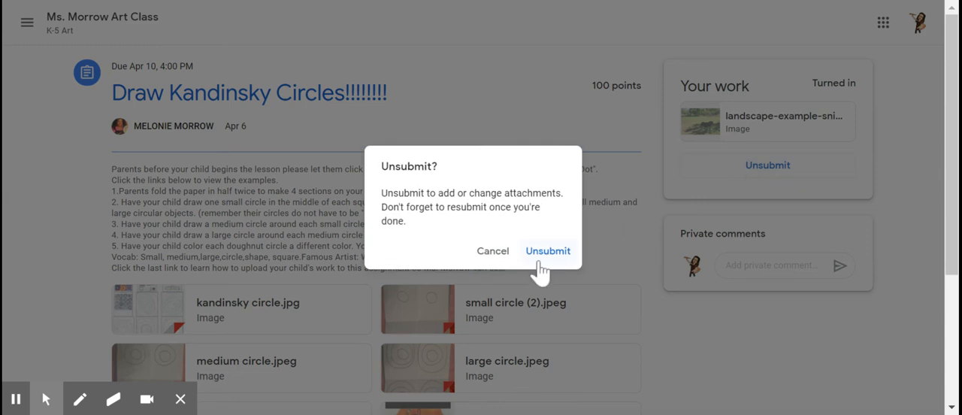
{"action": "left_click", "coordinate": [547, 249]}
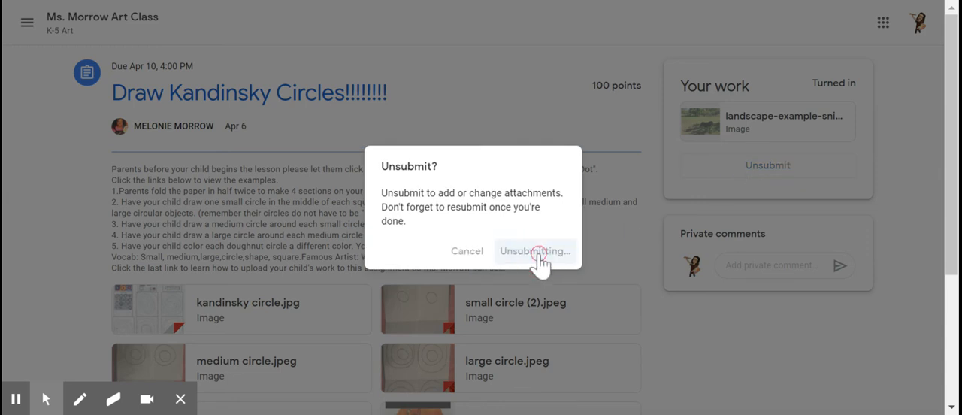
{"action": "left_click", "coordinate": [533, 250]}
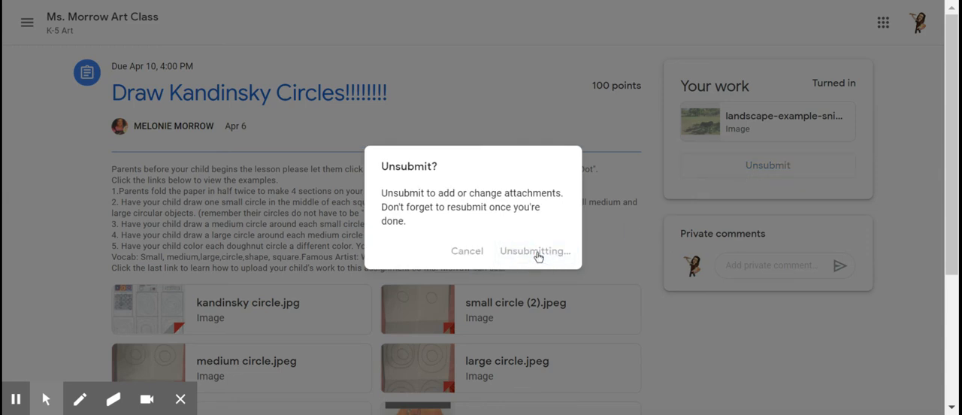
{"action": "left_click", "coordinate": [535, 250]}
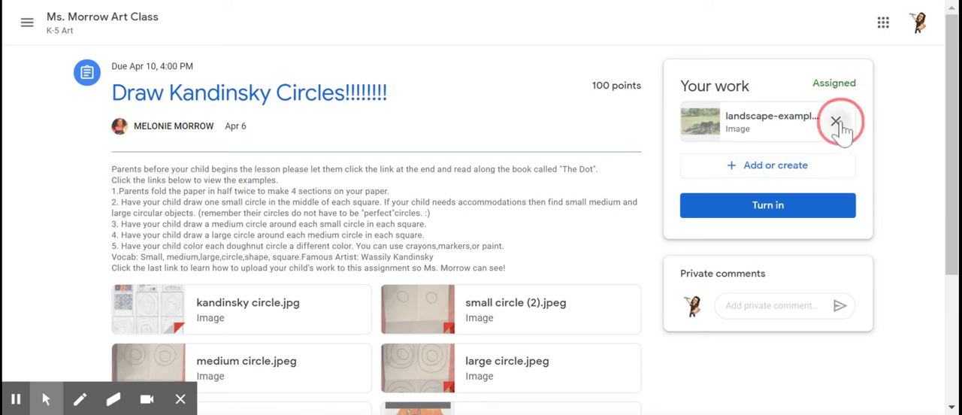
{"action": "left_click", "coordinate": [839, 120]}
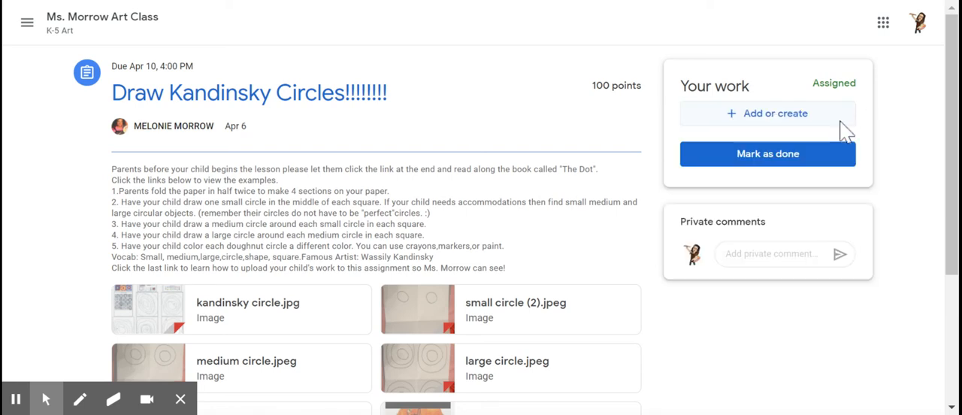
{"action": "mouse_move", "coordinate": [774, 115]}
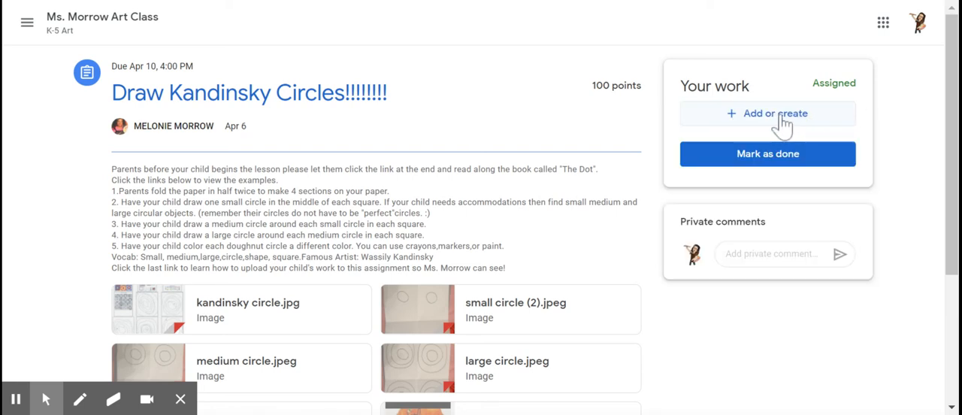